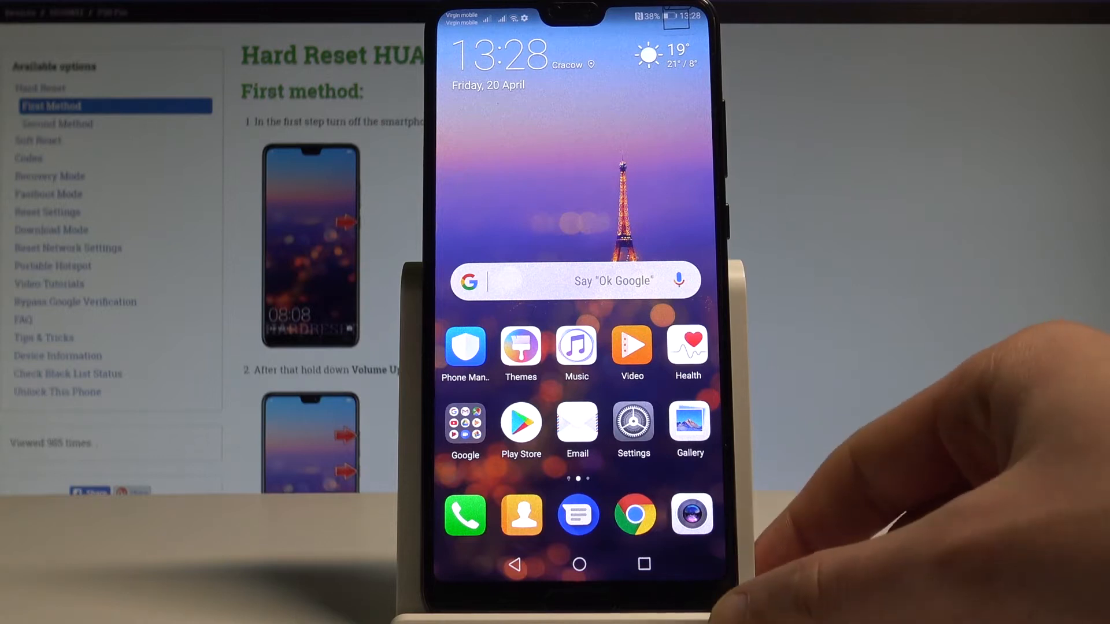
Dial the hidden-menu code in the Phone dialer to bring up ProjectMenu's six service options
click(464, 513)
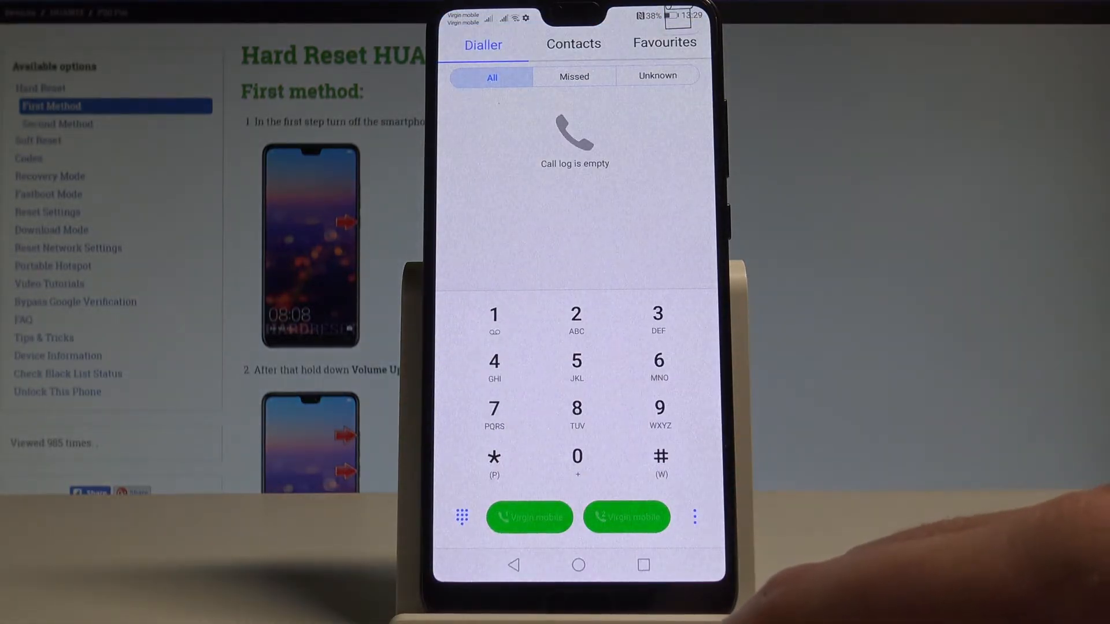
click(493, 460)
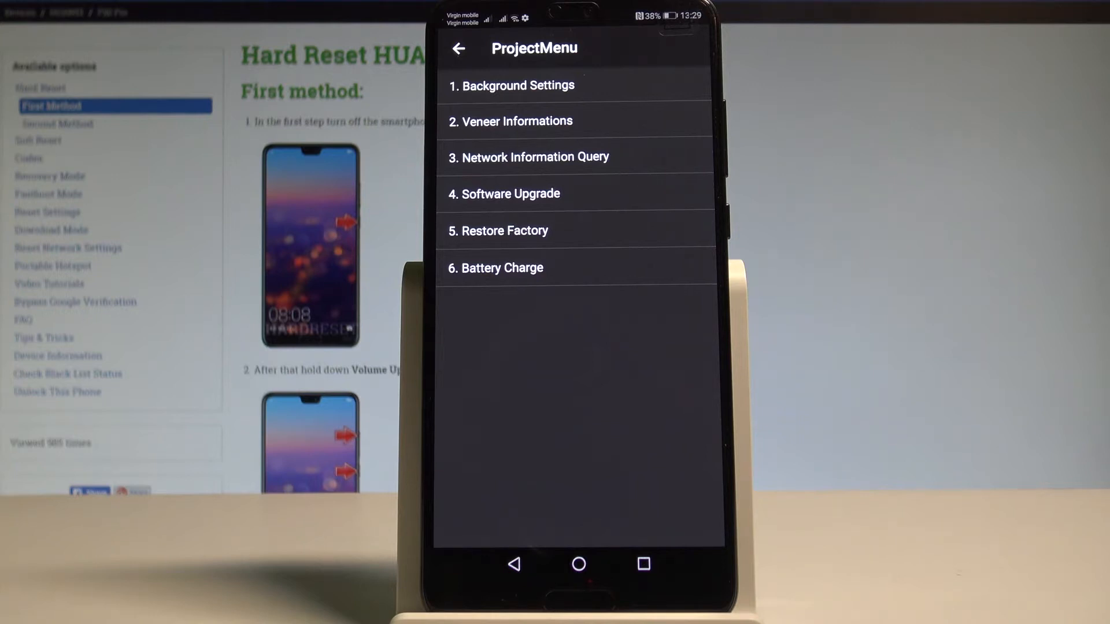
Check the AP LOG Settings inside Background Settings and leave them at Close
click(514, 85)
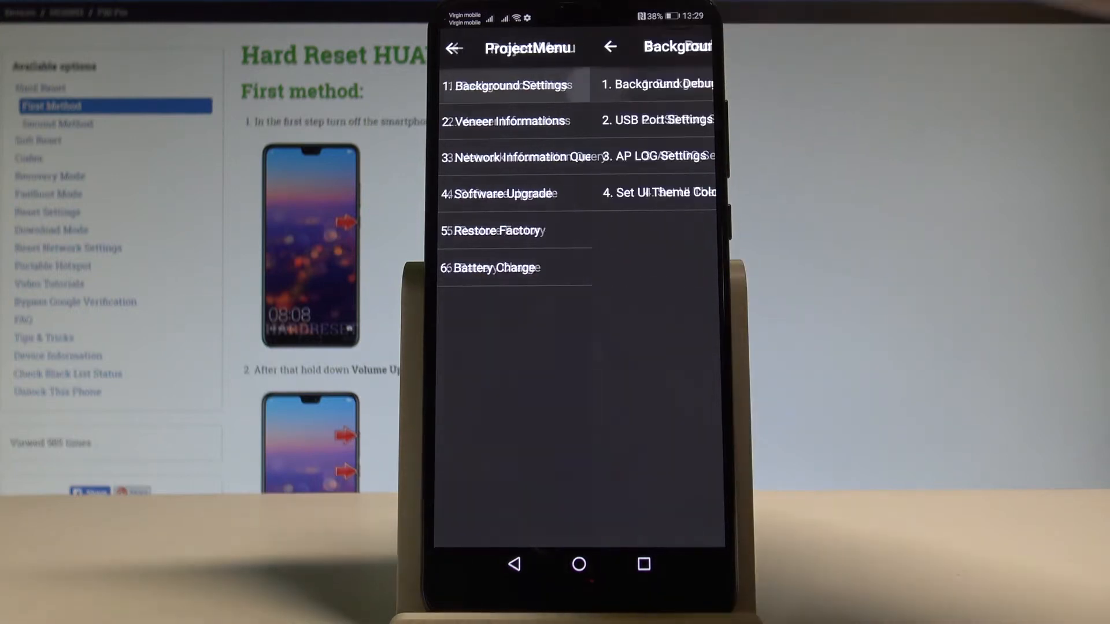
click(511, 84)
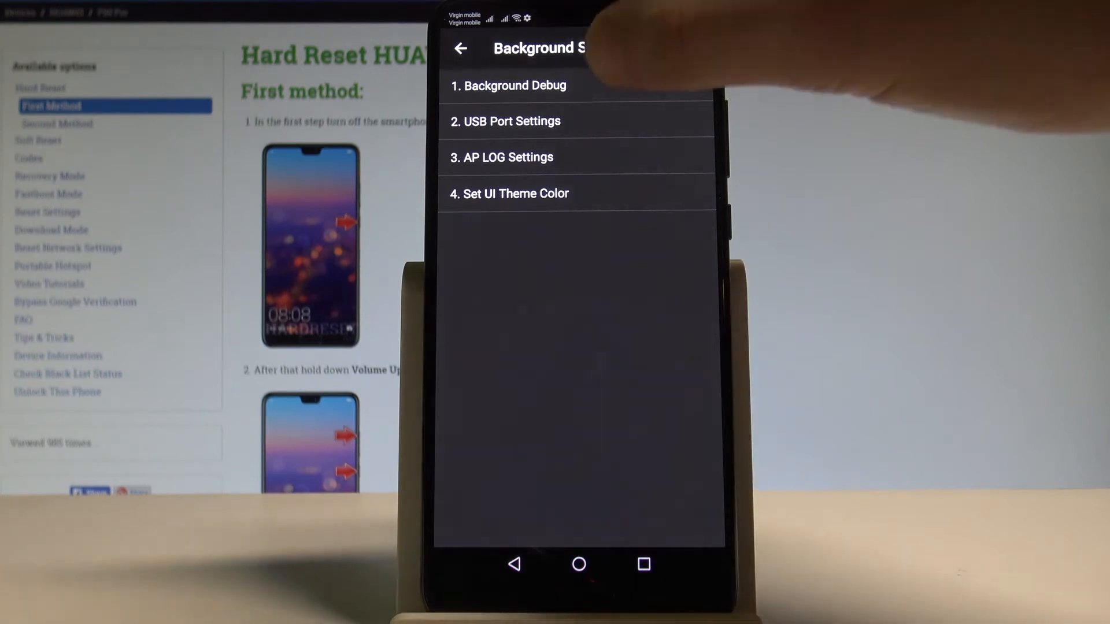
click(513, 85)
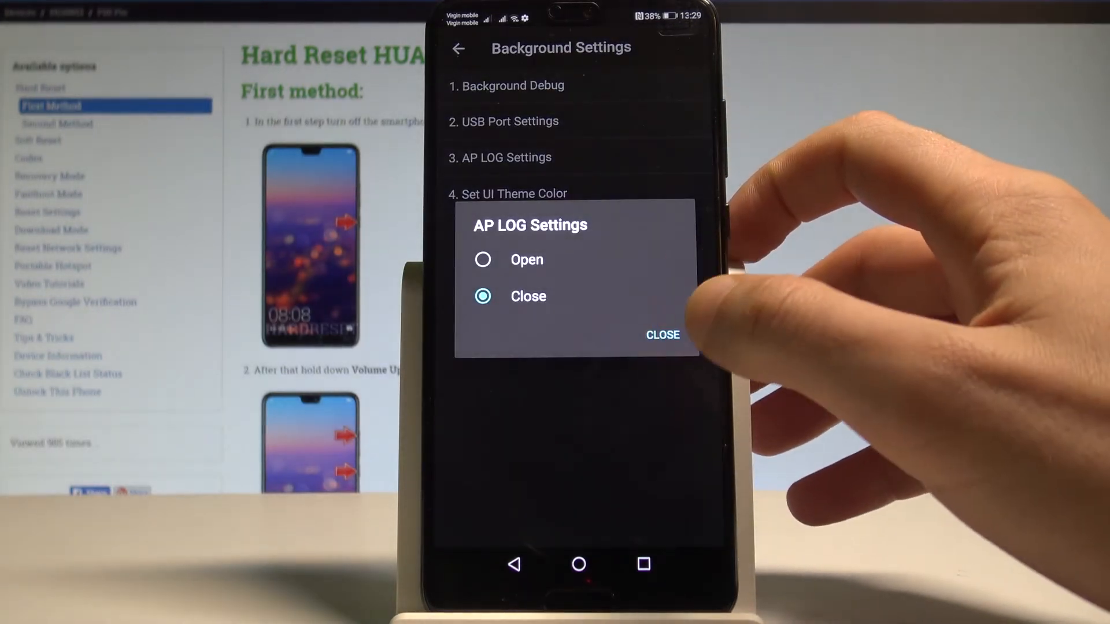
click(661, 335)
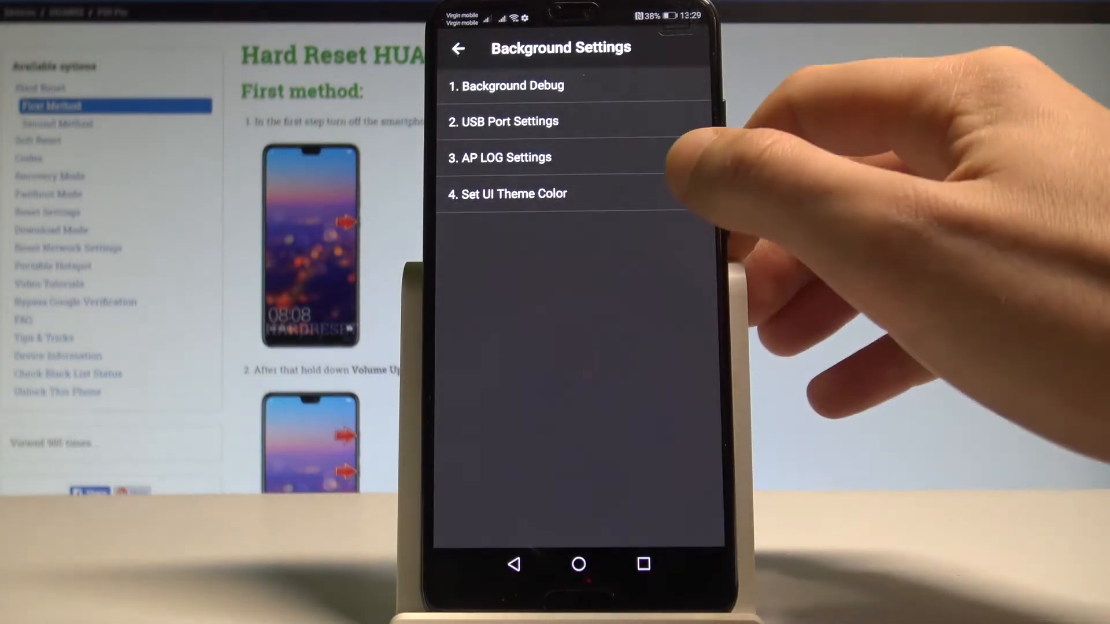
View the Version Info and Manufacture Info pages under Veneer Informations
click(513, 193)
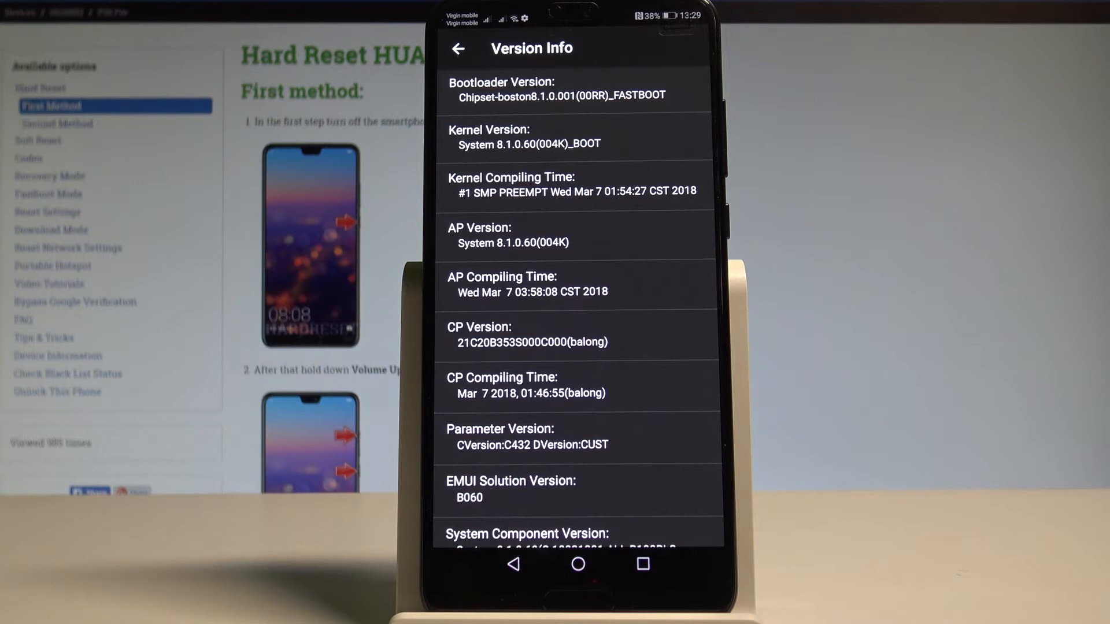
click(458, 49)
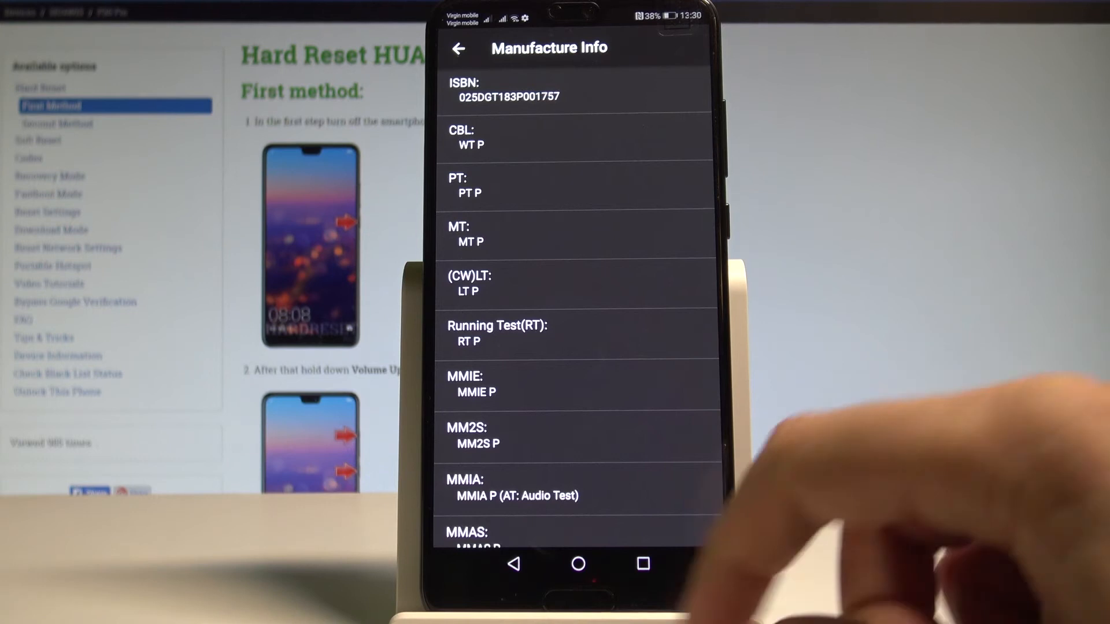
click(459, 49)
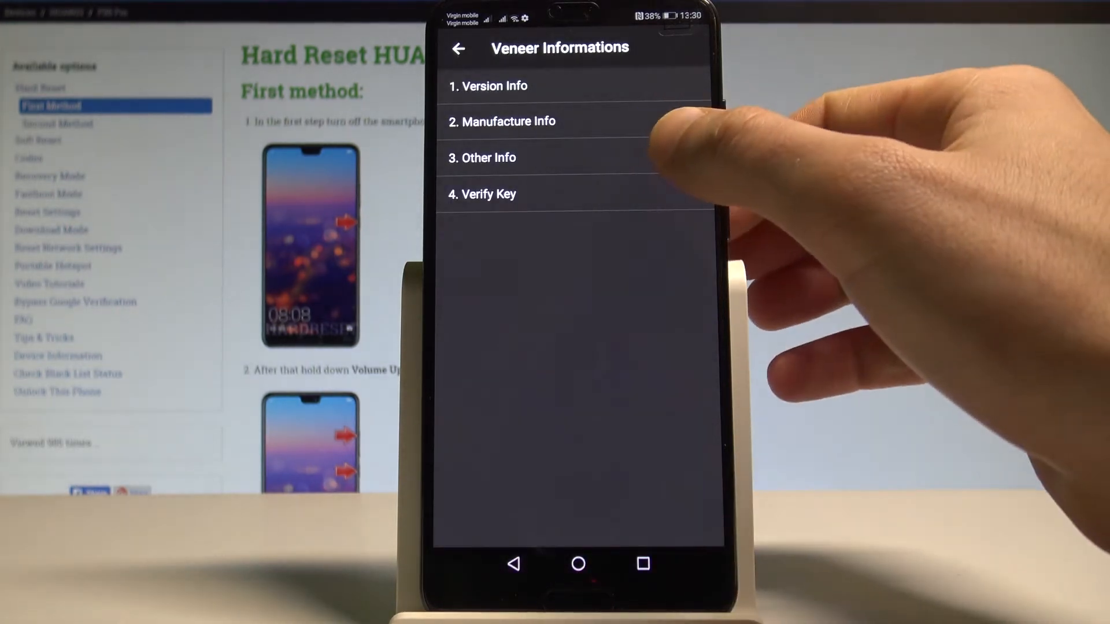
View the Other Info details, then return to the main ProjectMenu list
click(488, 157)
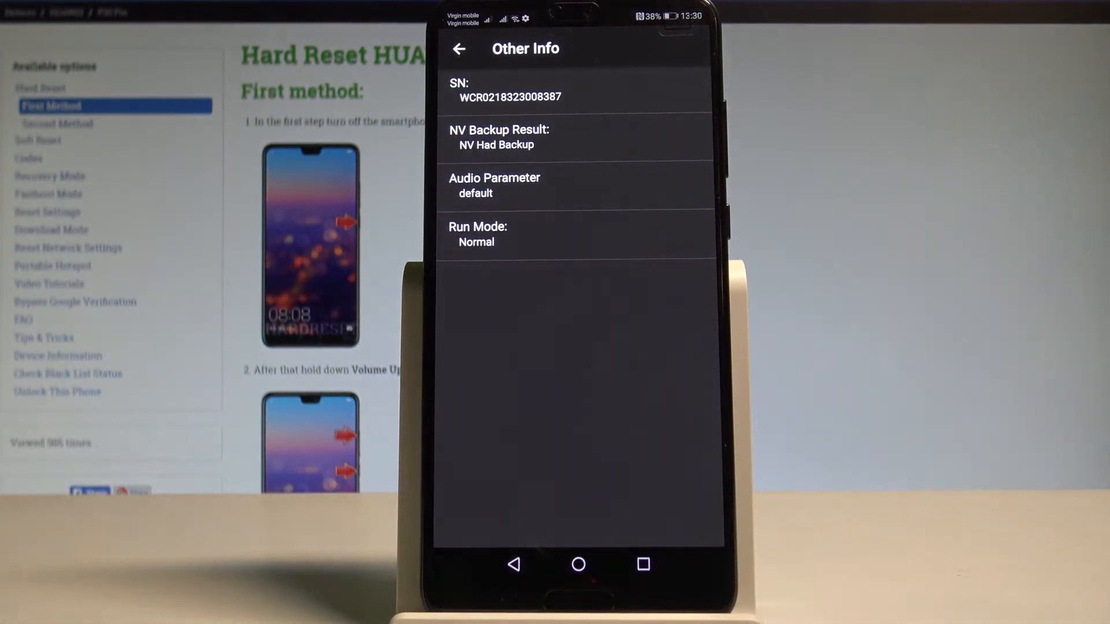
mouse_move(1076, 460)
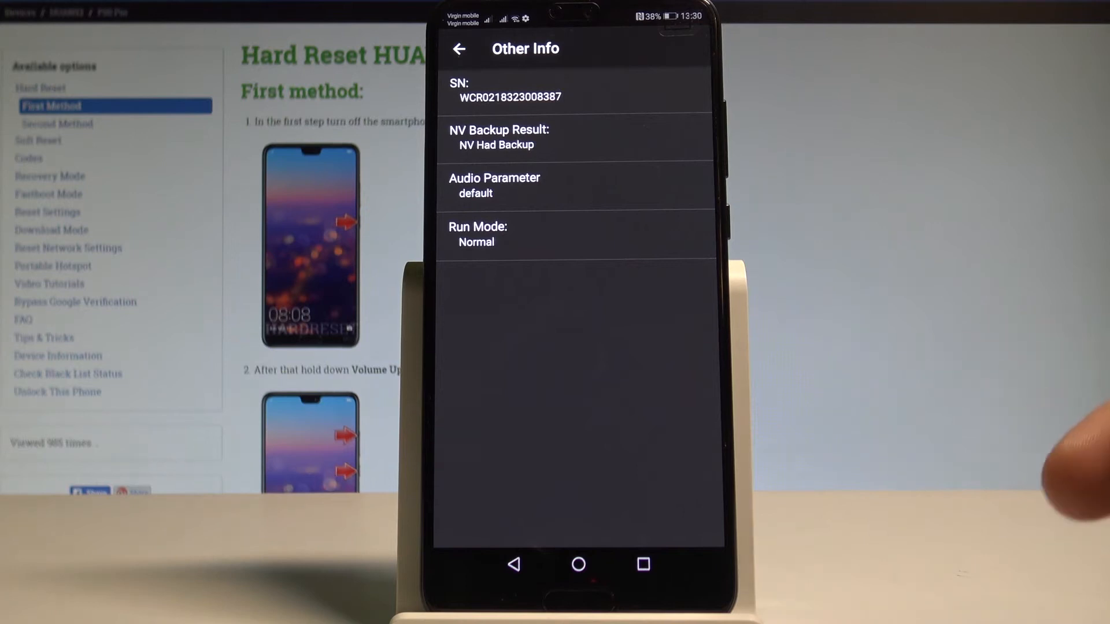
click(459, 48)
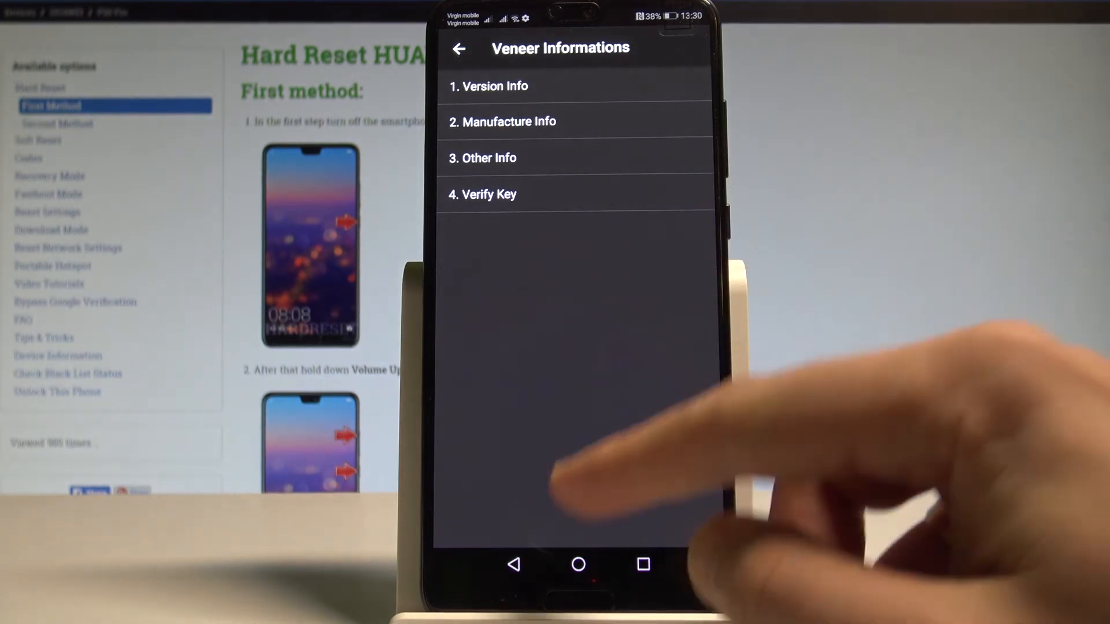
click(459, 49)
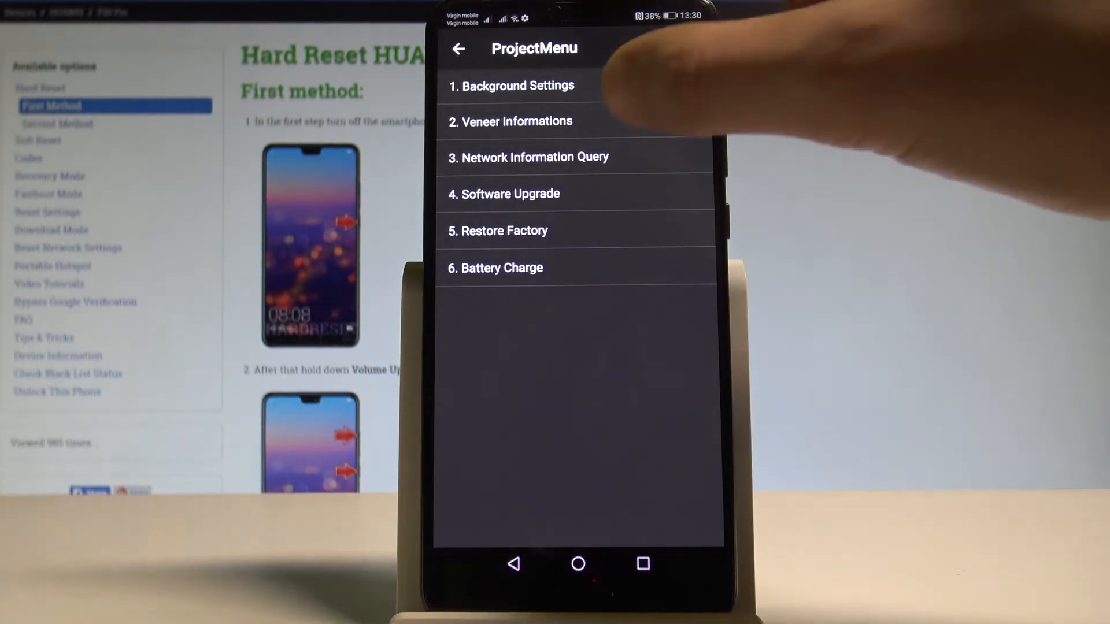
click(535, 156)
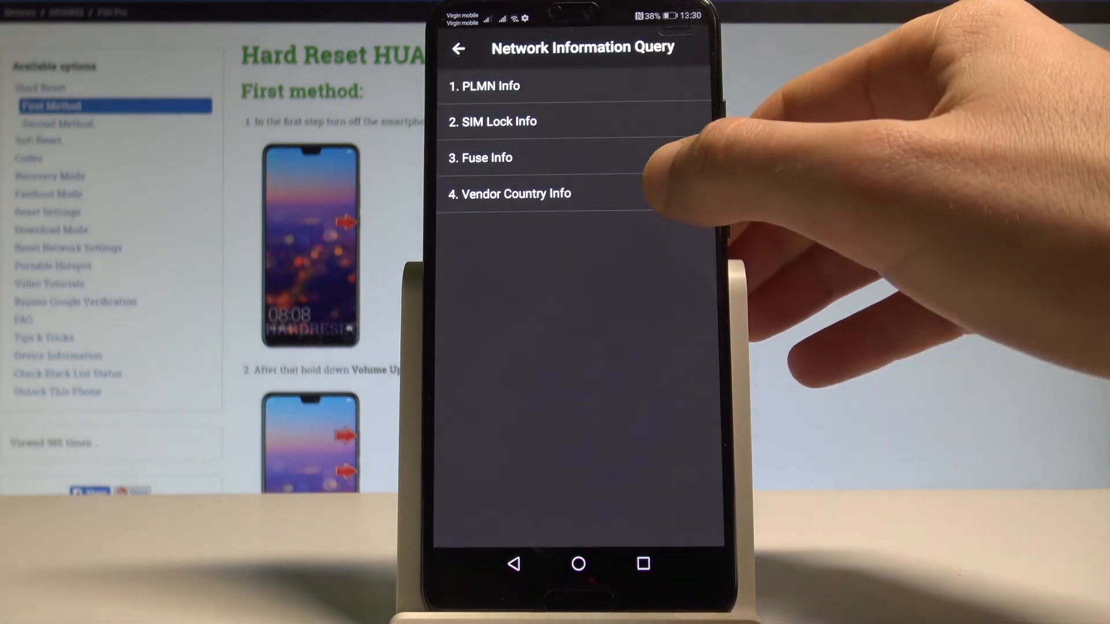
click(516, 193)
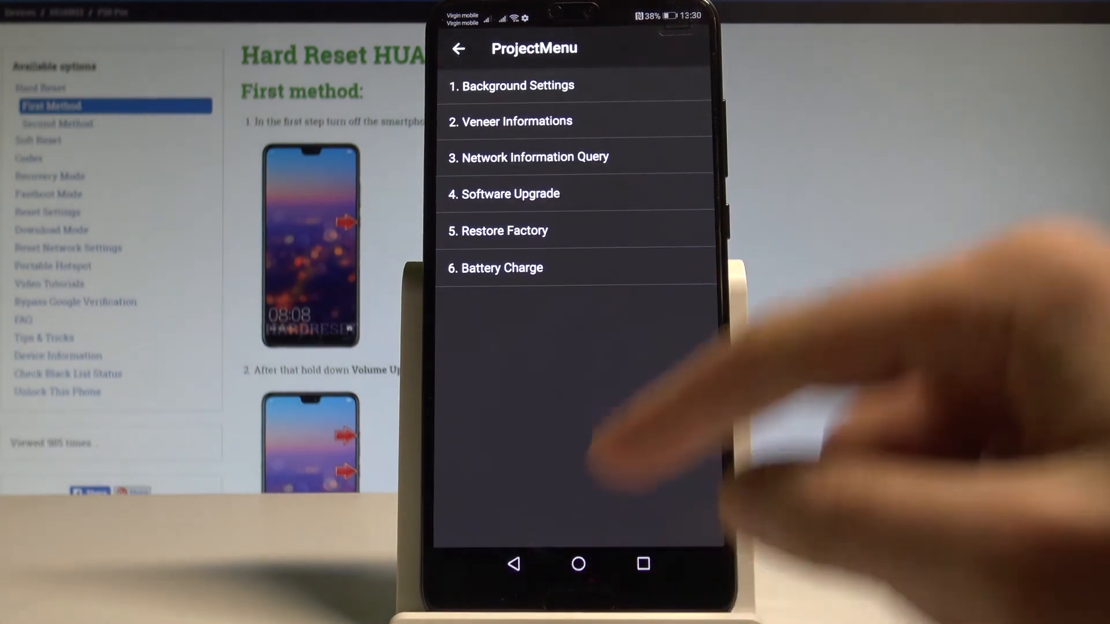
click(512, 193)
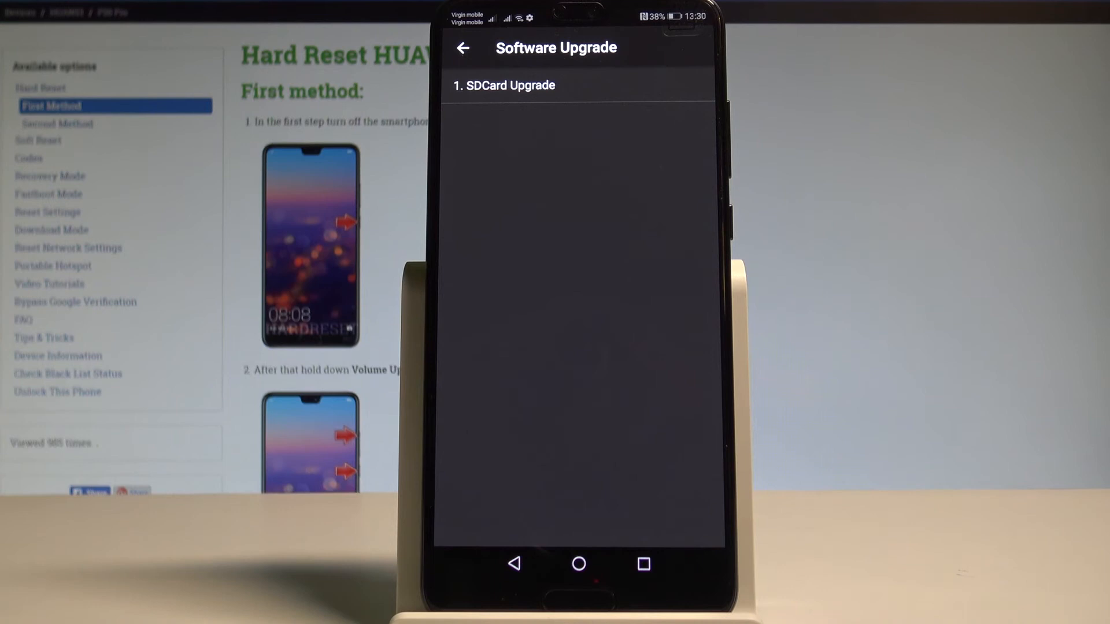
click(462, 48)
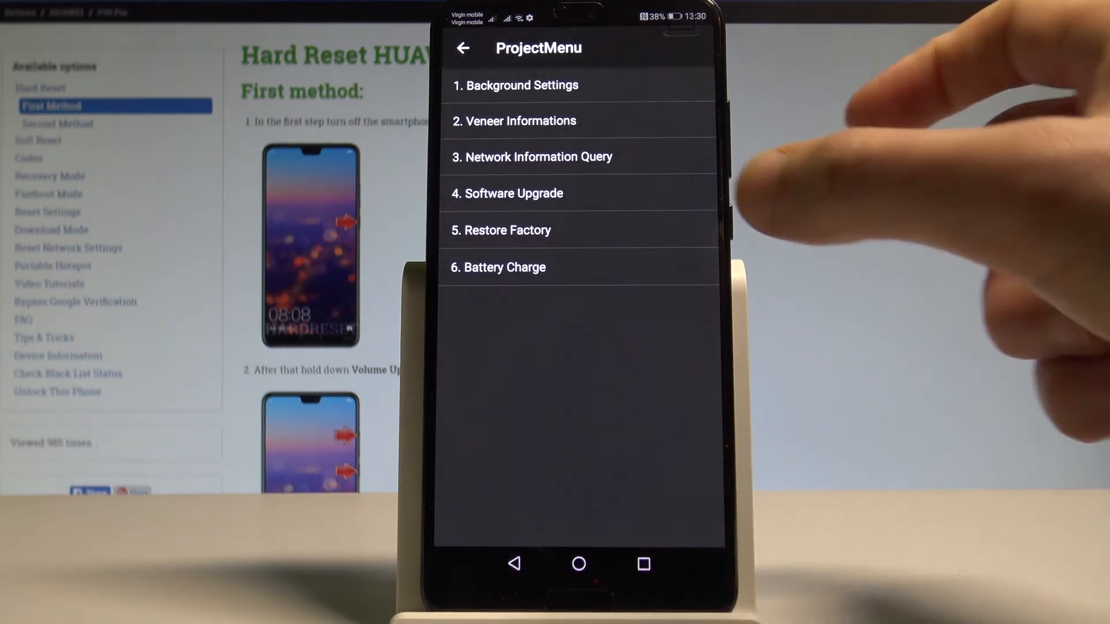
click(507, 230)
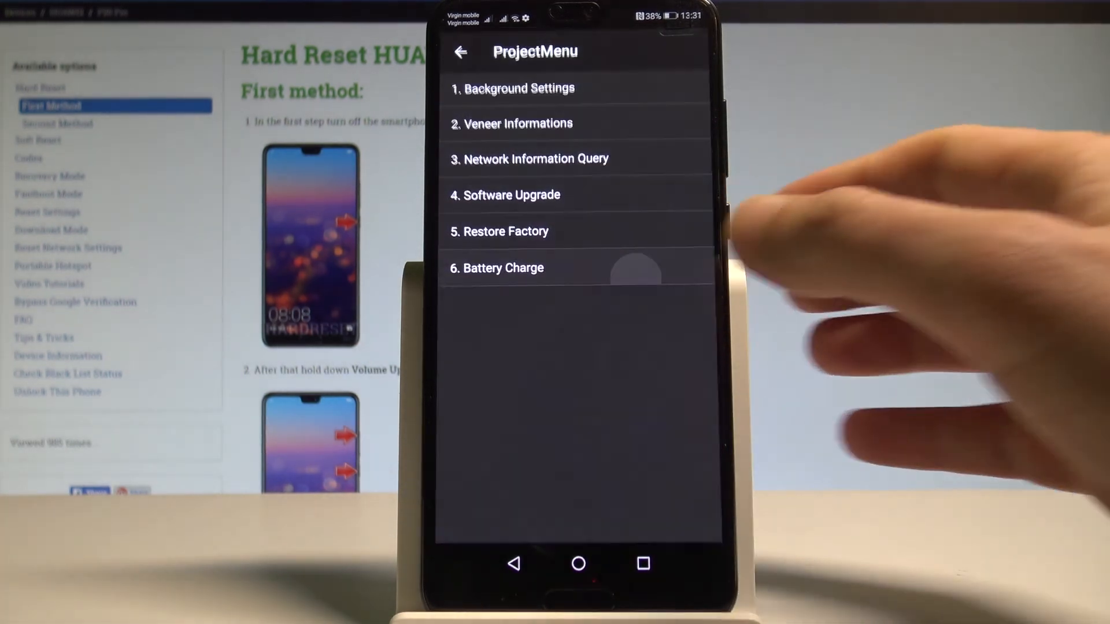
click(503, 268)
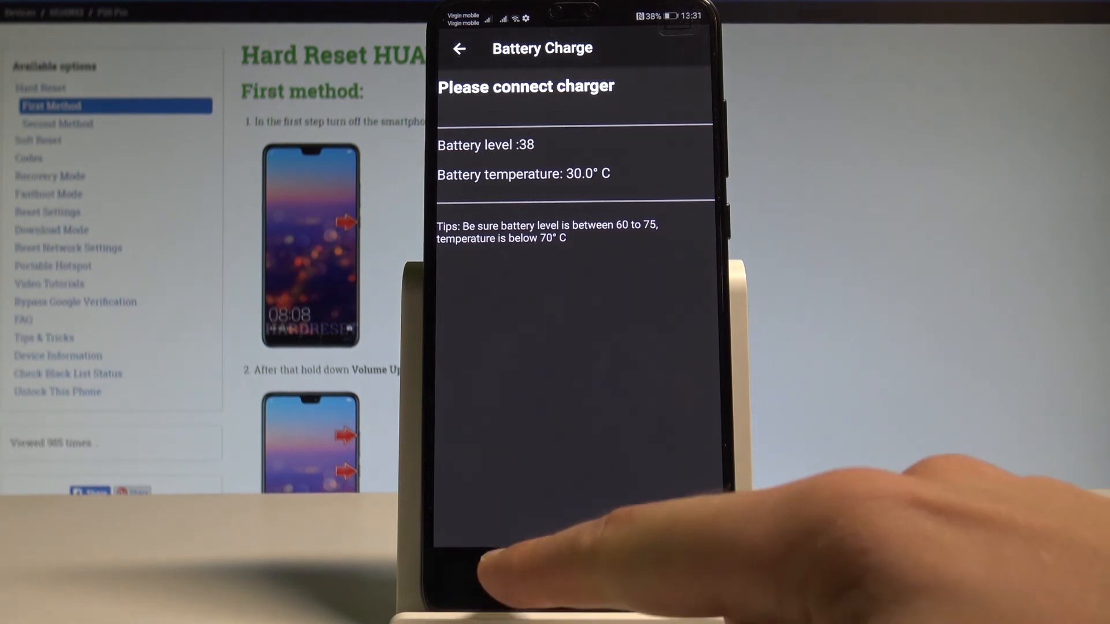
click(460, 49)
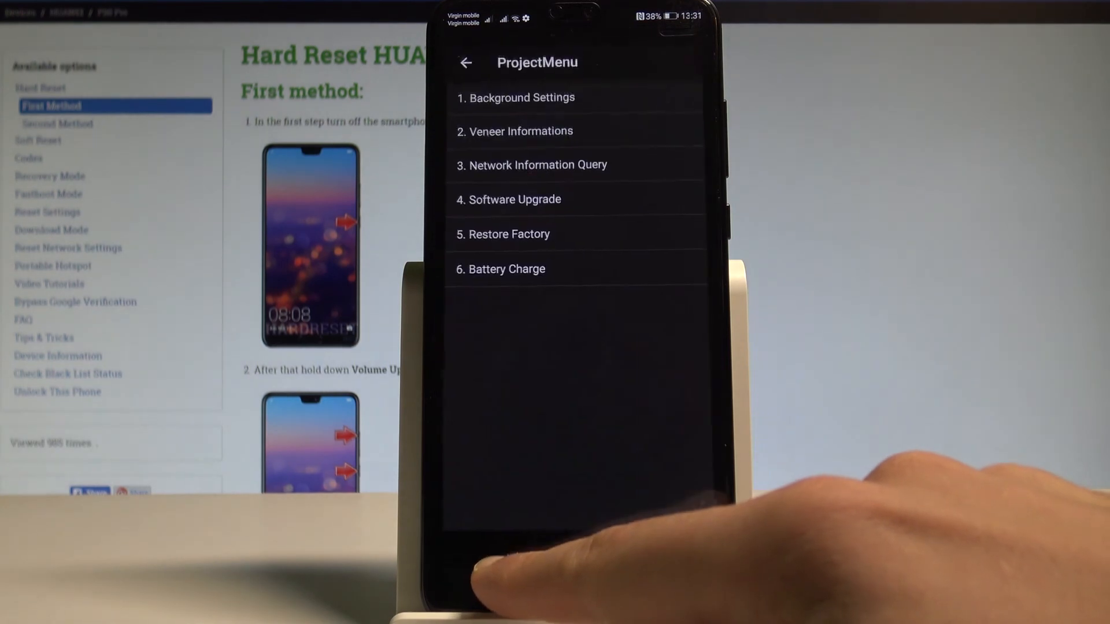